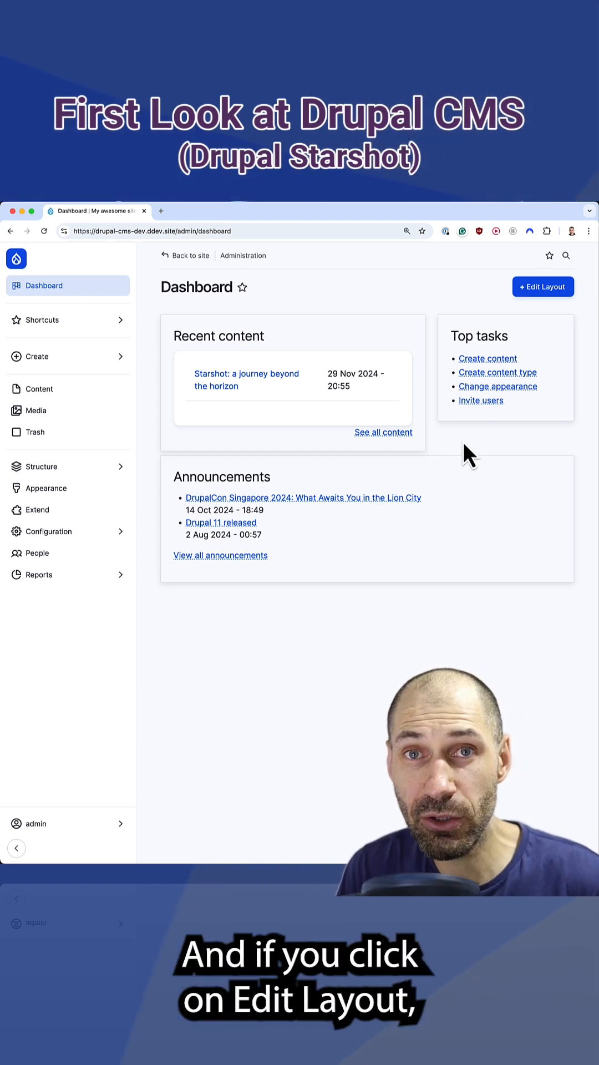
Put the welcome dashboard into layout editing mode via Edit Layout.
click(543, 286)
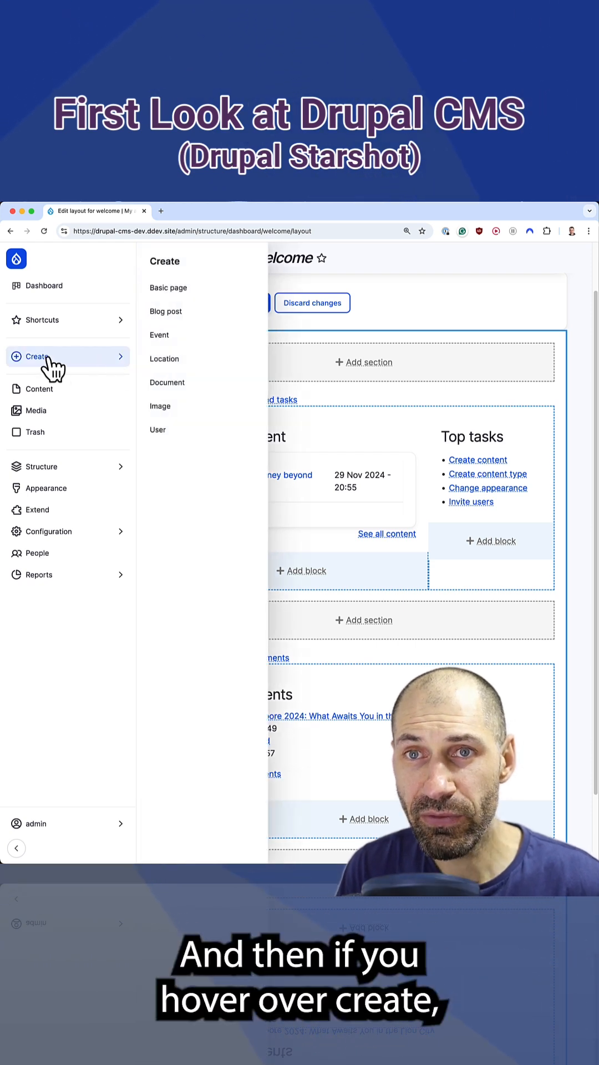
mouse_move(168, 288)
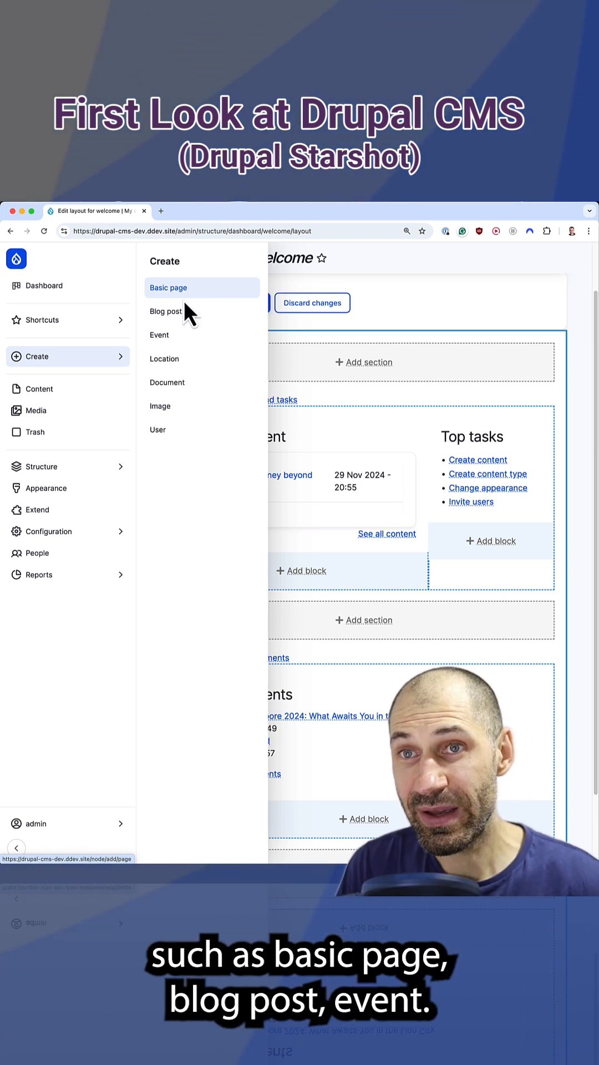
mouse_move(190, 346)
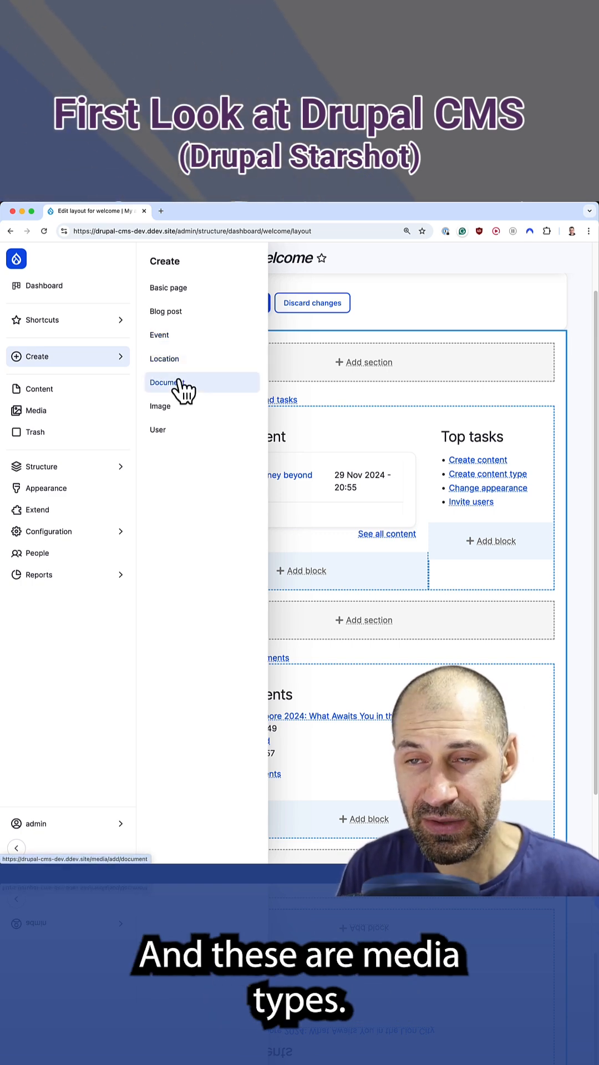
Return to the dashboard, list all content and reveal Duplicate/Delete actions for the Starshot page.
click(39, 389)
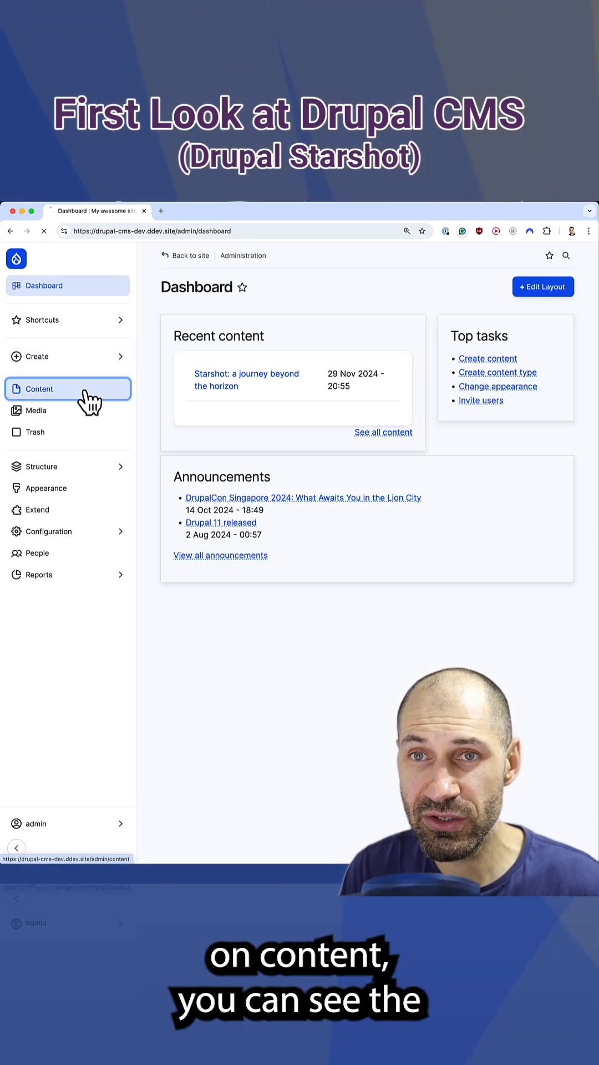
click(39, 388)
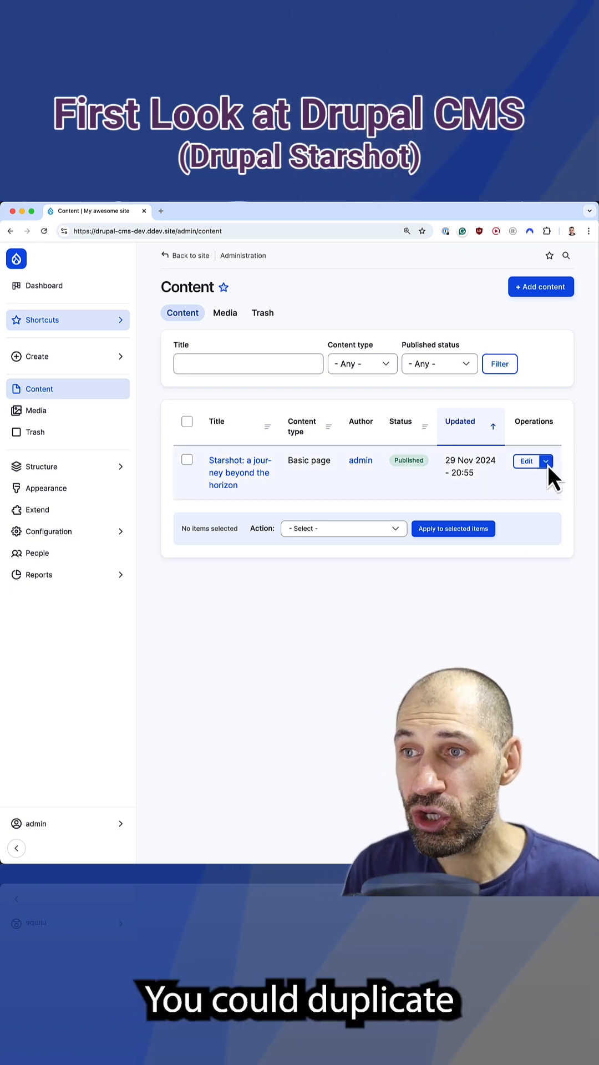
click(546, 462)
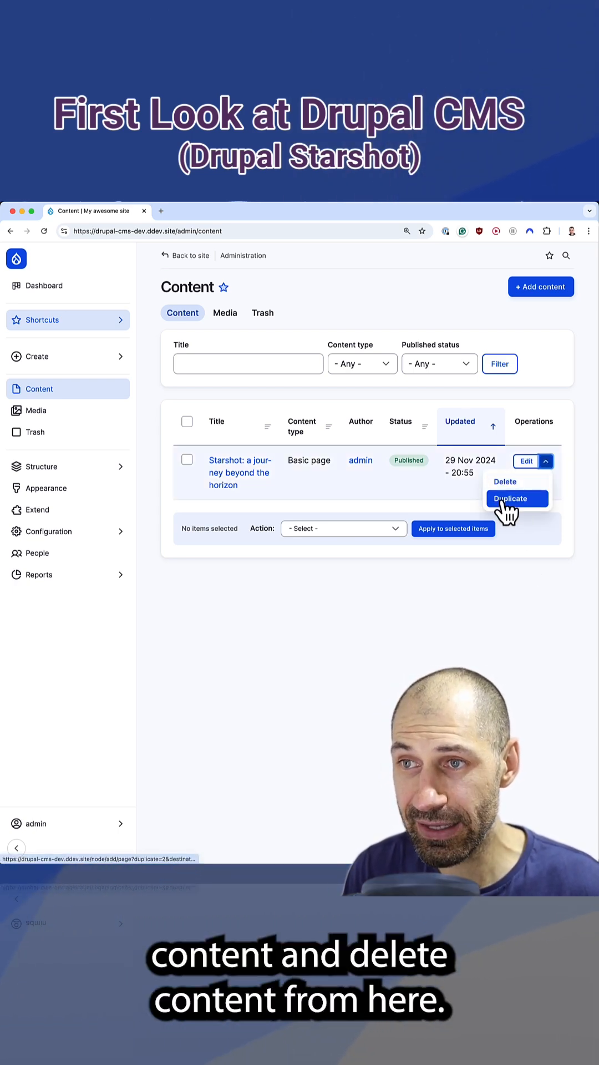
Edit the Starshot page, try linking a word with 'test' and dismiss the media embed dialog.
click(526, 462)
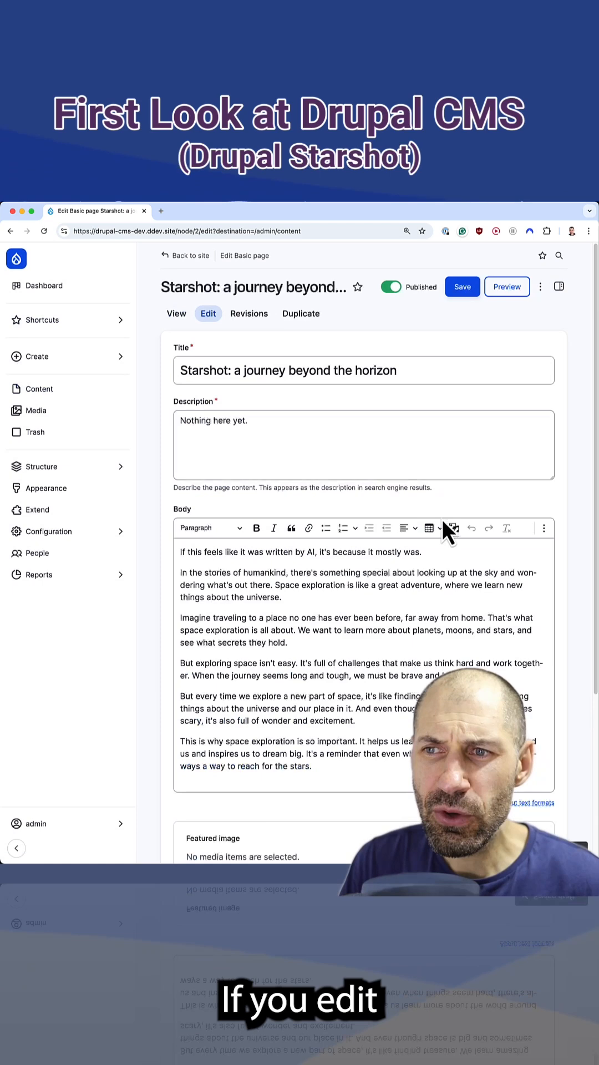
scroll(down, 3)
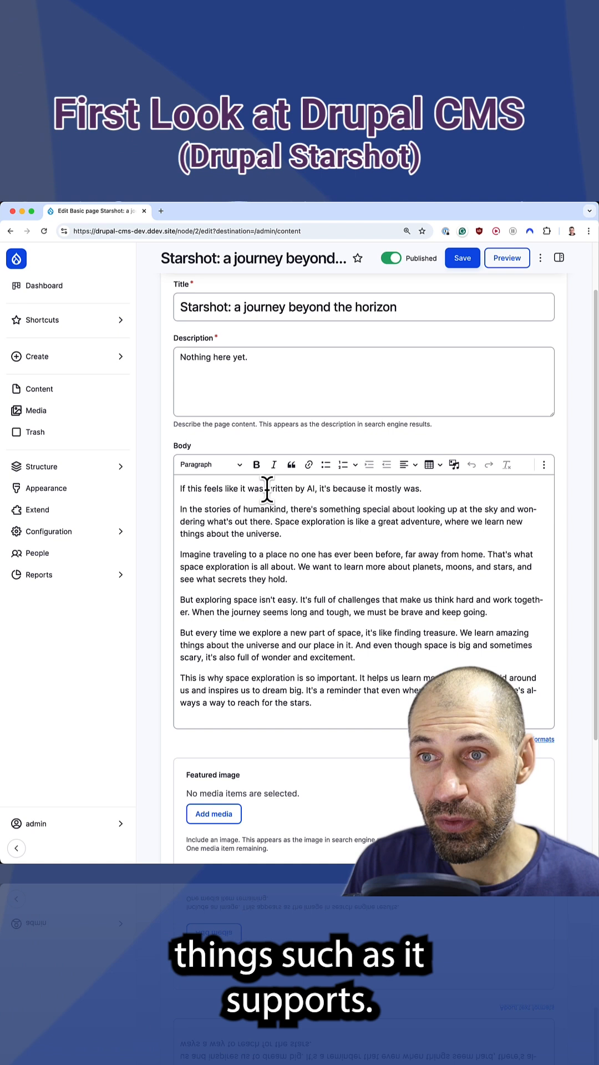
click(309, 465)
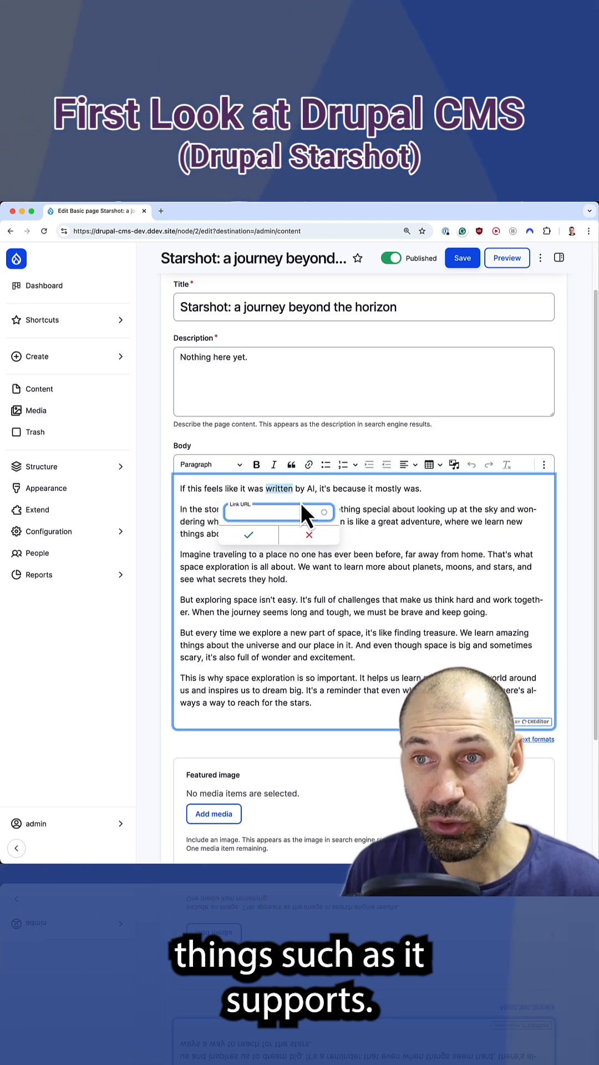
text(test)
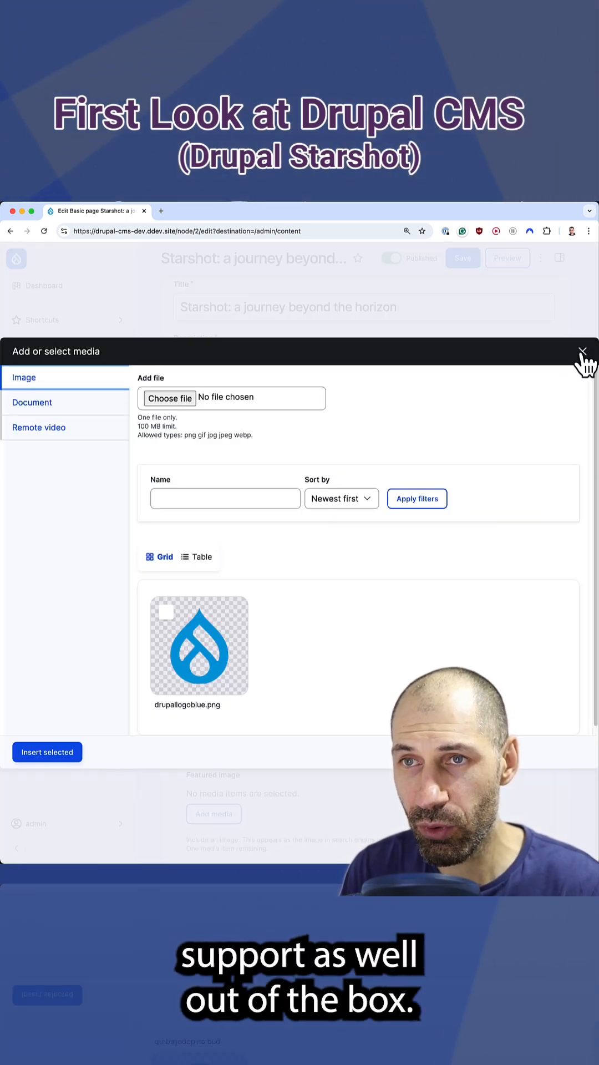
click(583, 351)
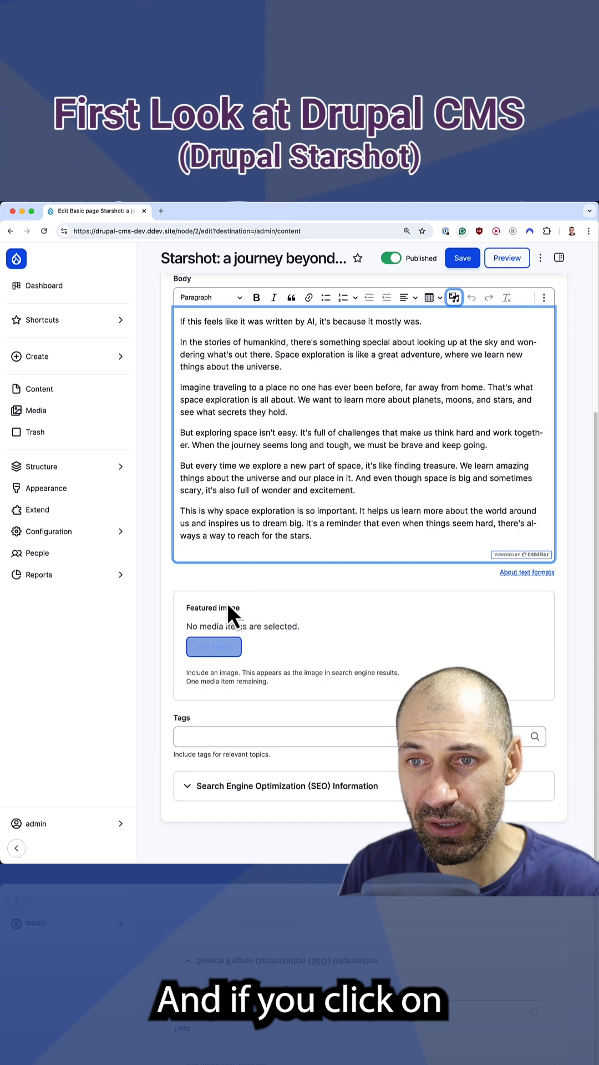
Try Add media for the Featured image field and close the picker without choosing.
click(213, 645)
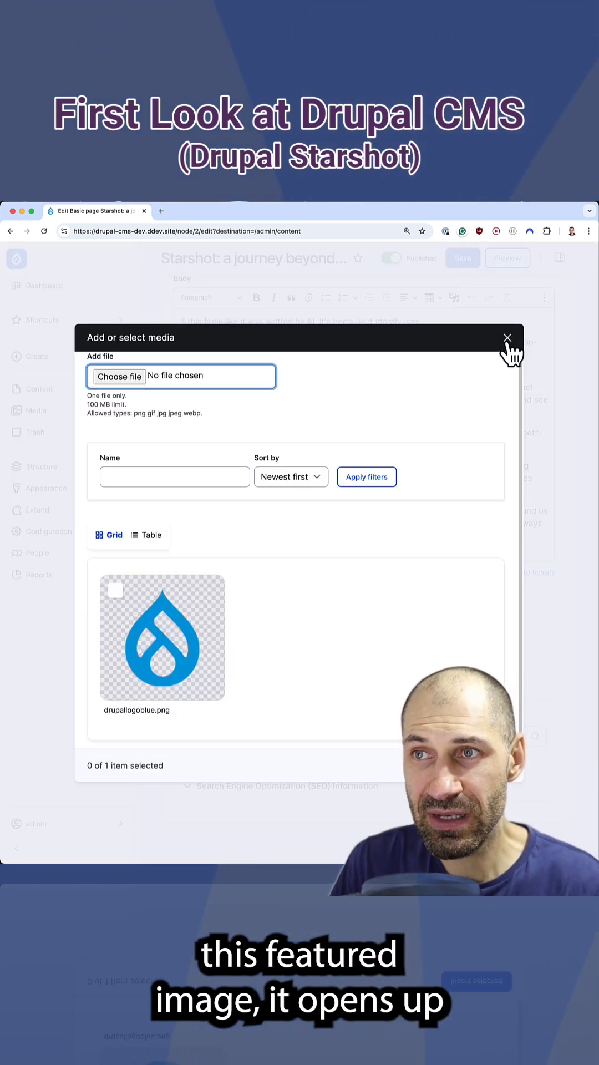
click(507, 338)
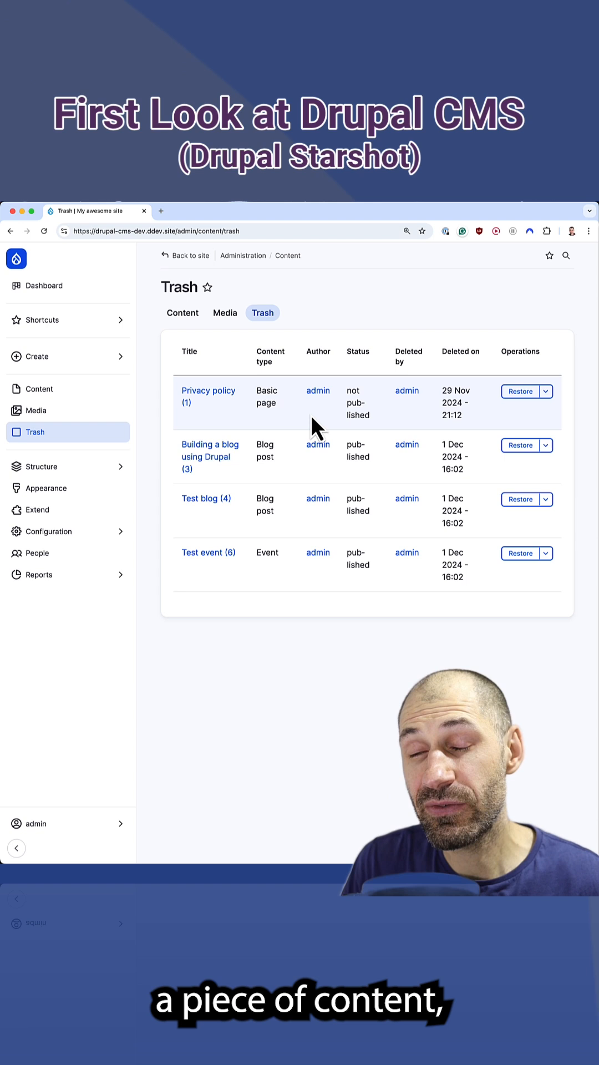
Reveal and dismiss the Purge option for Privacy policy in Trash, then head to Extend.
click(546, 392)
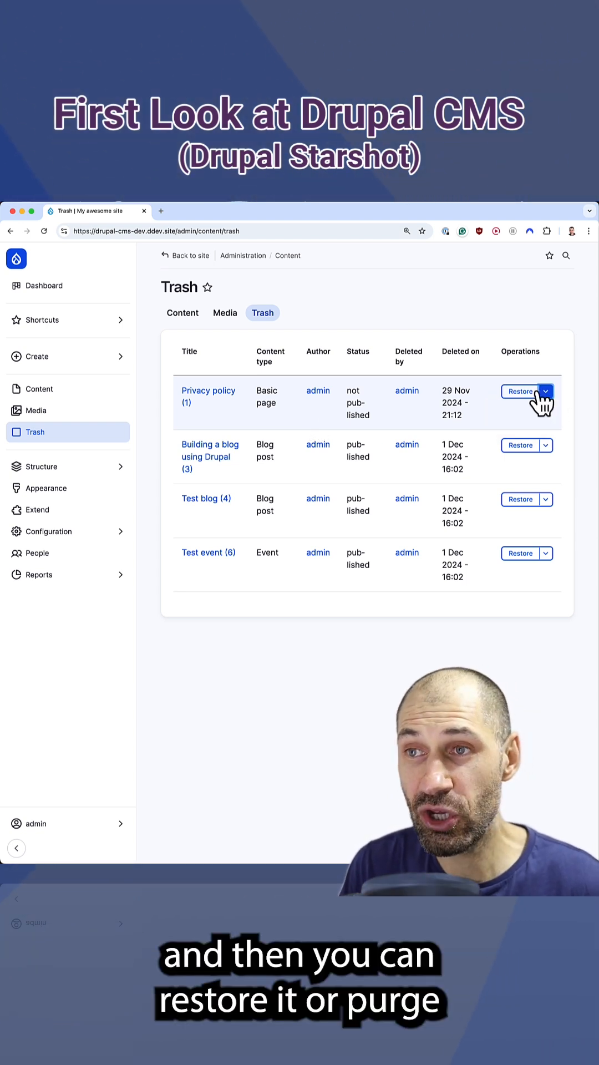
click(545, 390)
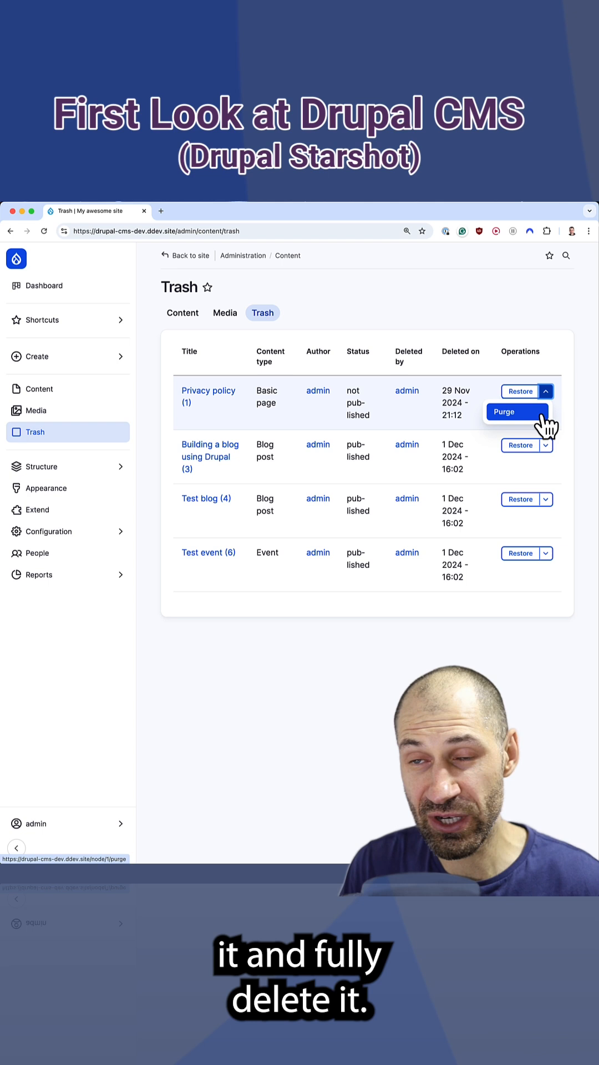
click(545, 391)
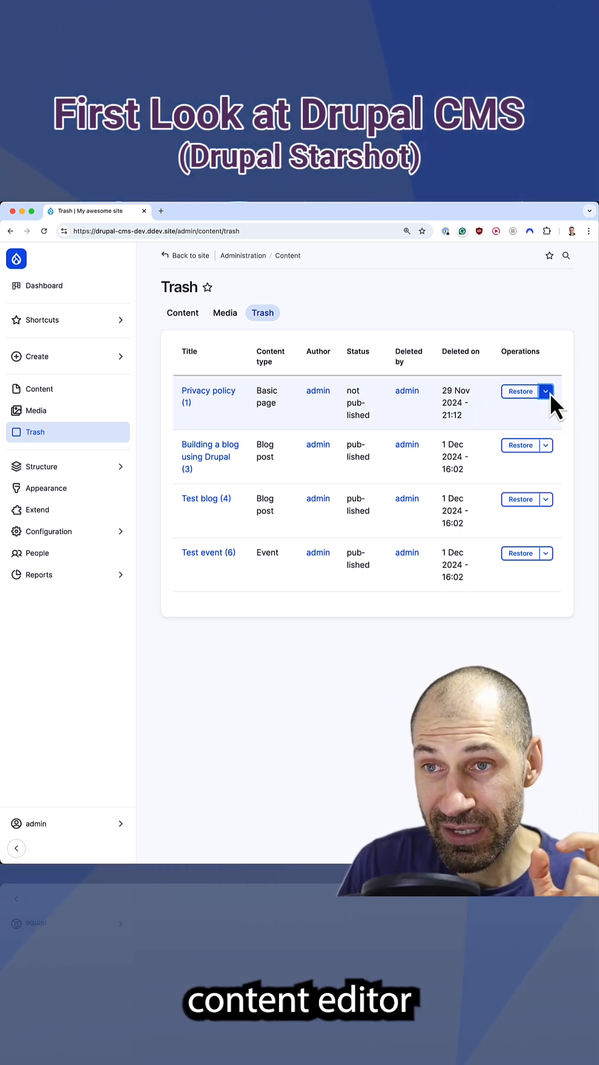
mouse_move(573, 439)
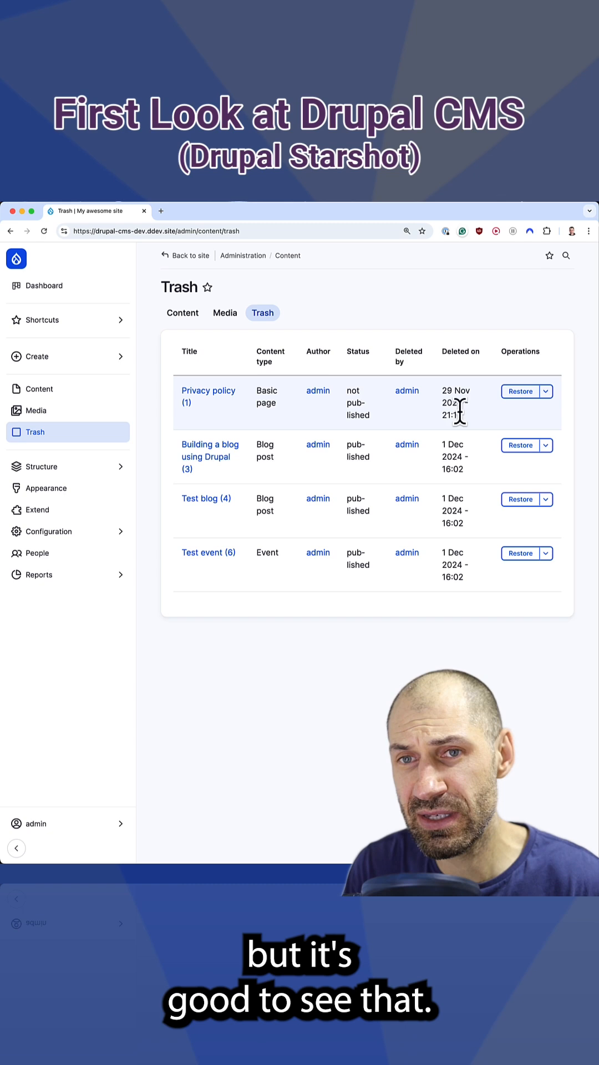
click(38, 511)
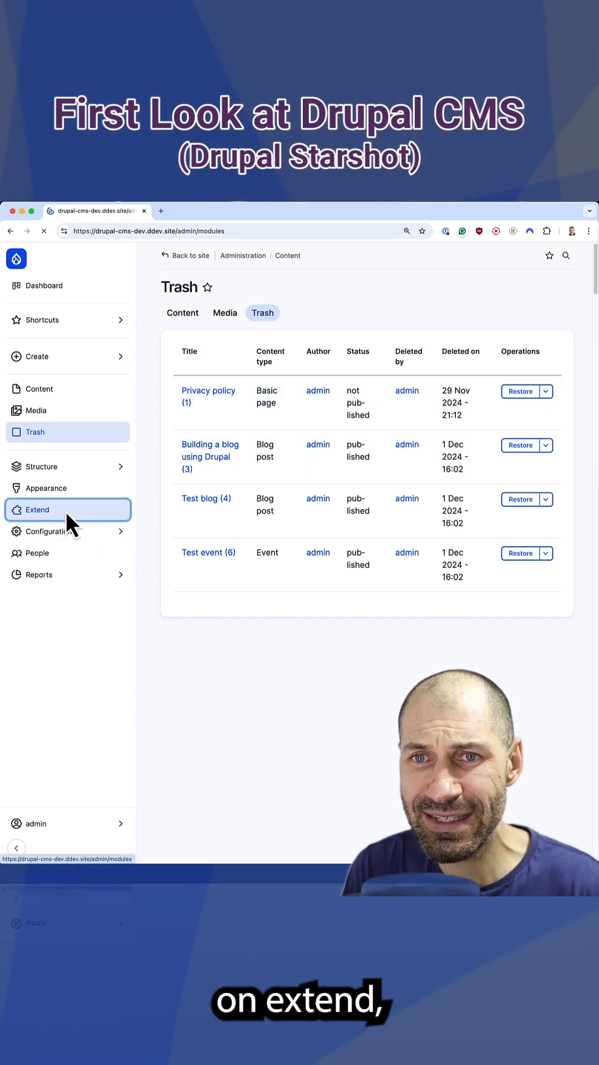
Browse the contributed modules available to install in the project browser.
click(38, 510)
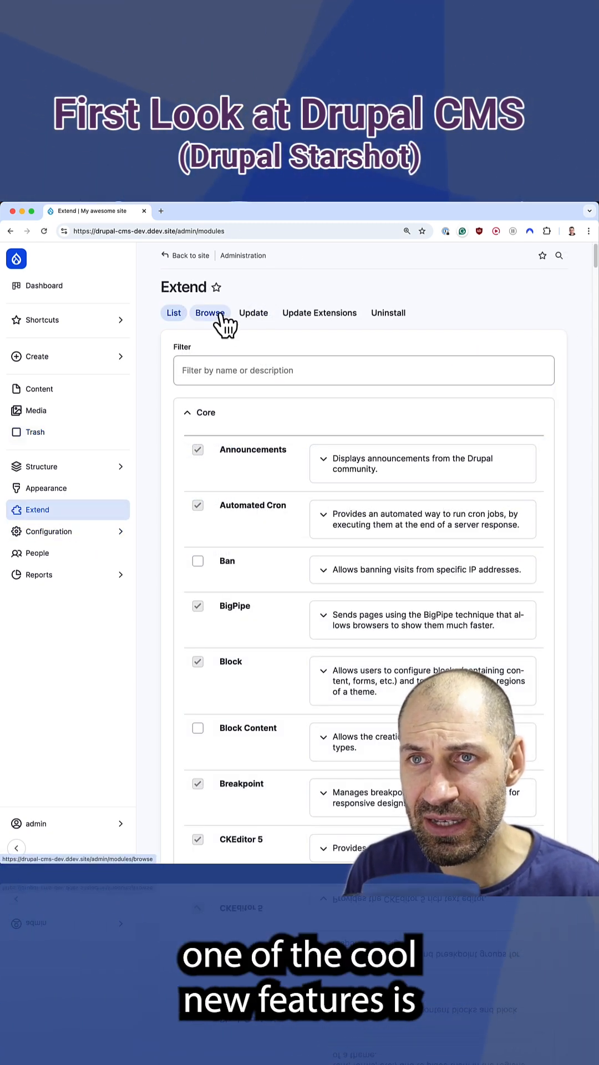
click(209, 313)
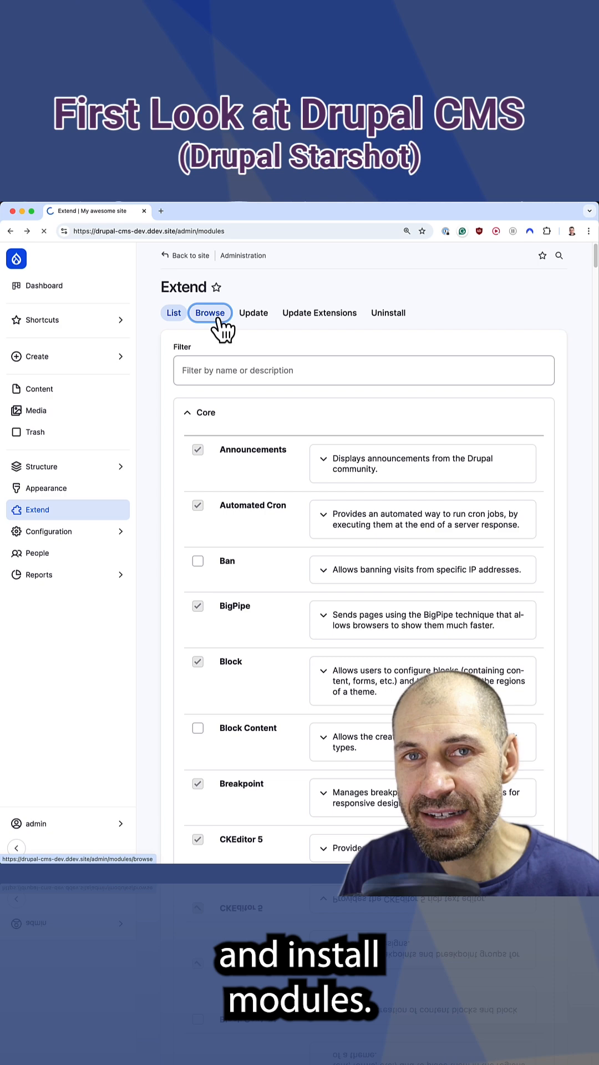
click(209, 313)
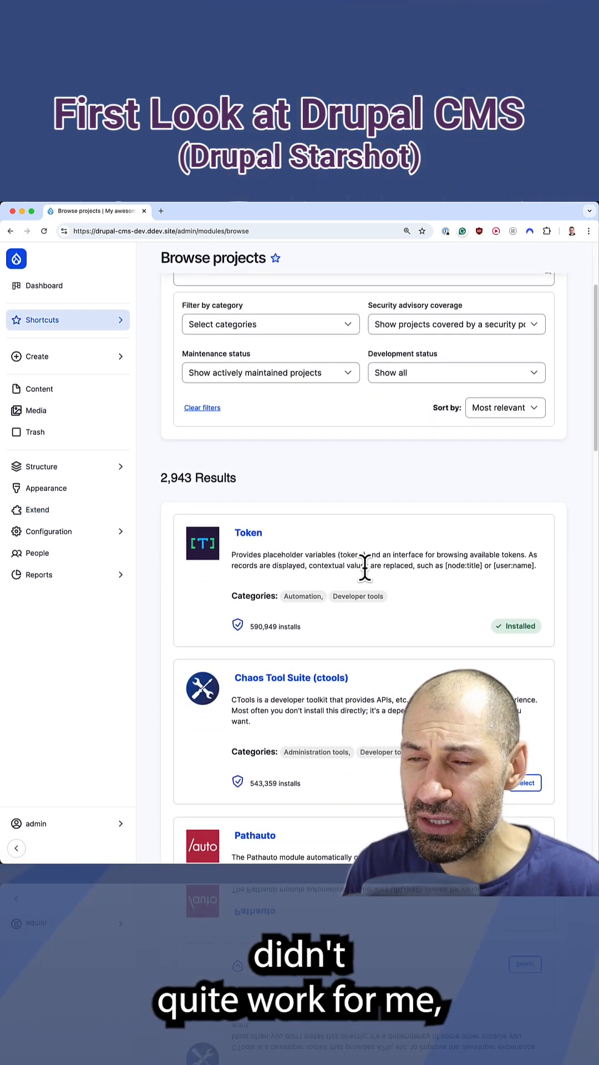
scroll(down, 3)
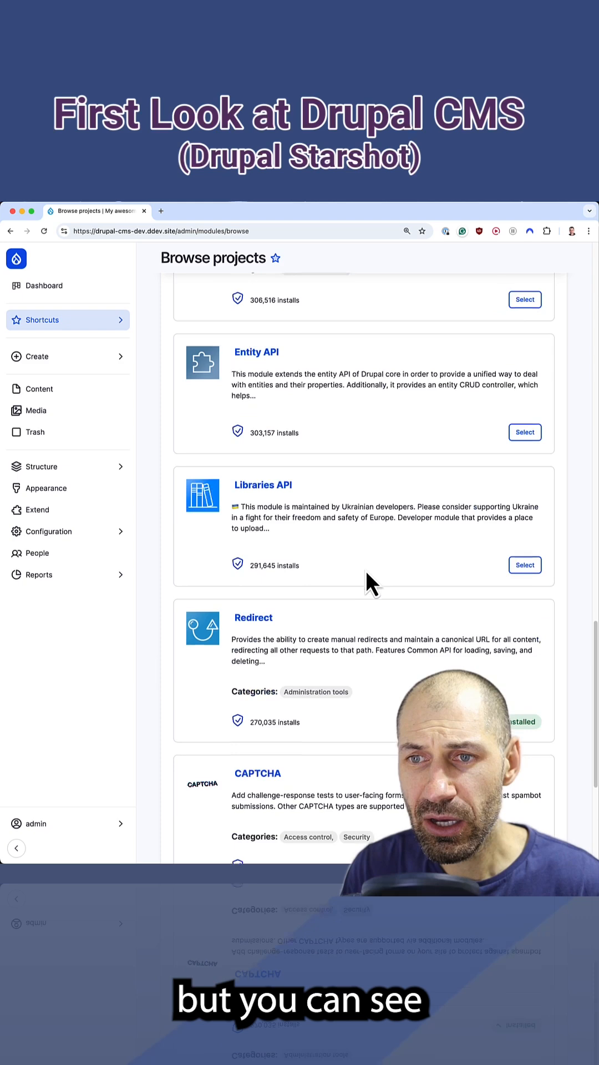
scroll(up, 3)
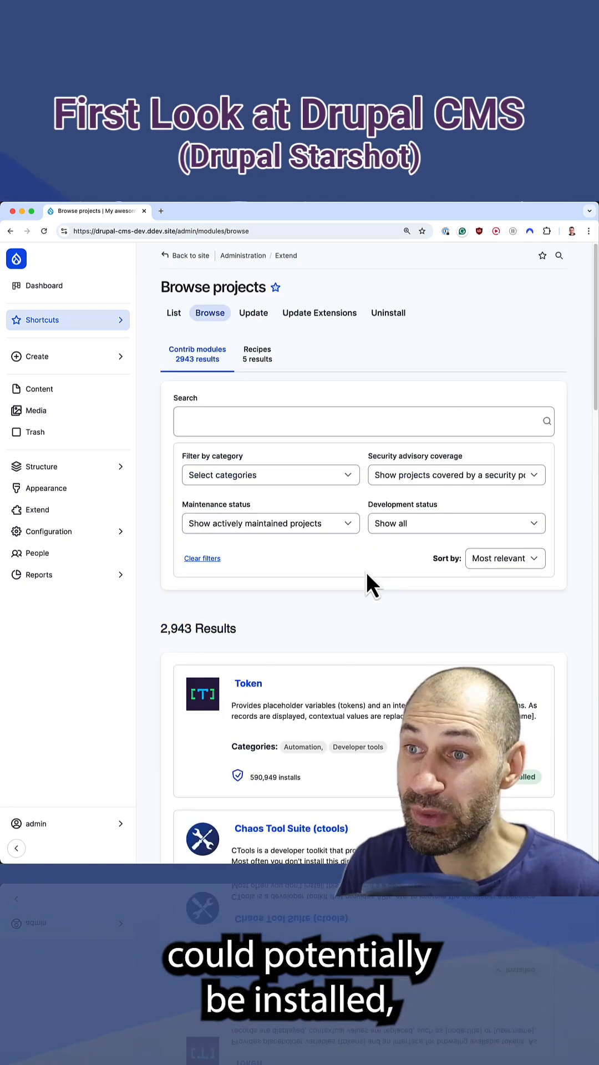
Show the five available recipes, with Events and Forms marked installed.
click(256, 354)
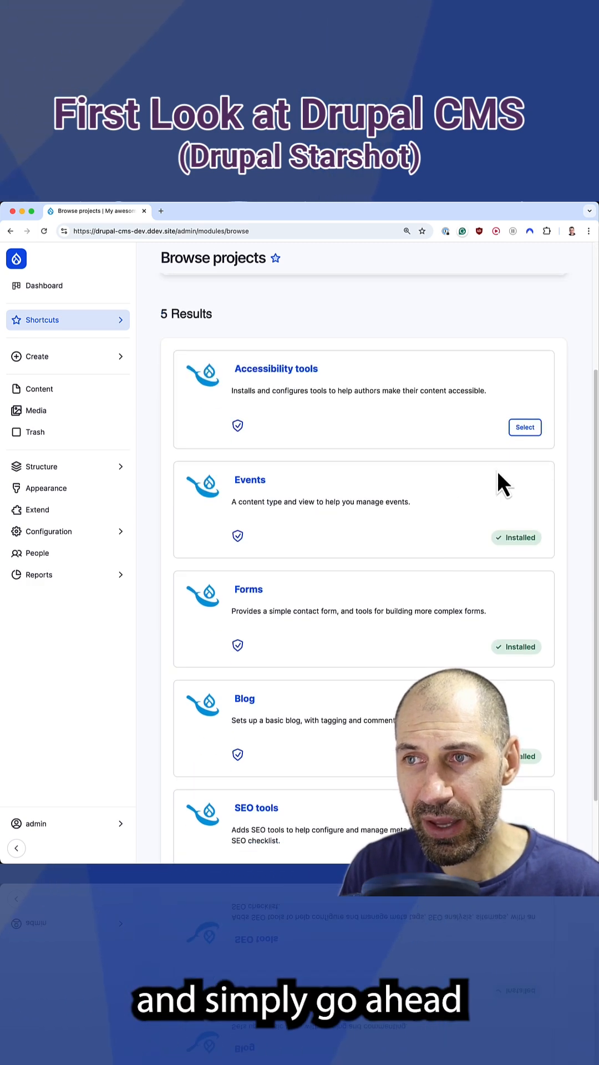
scroll(down, 3)
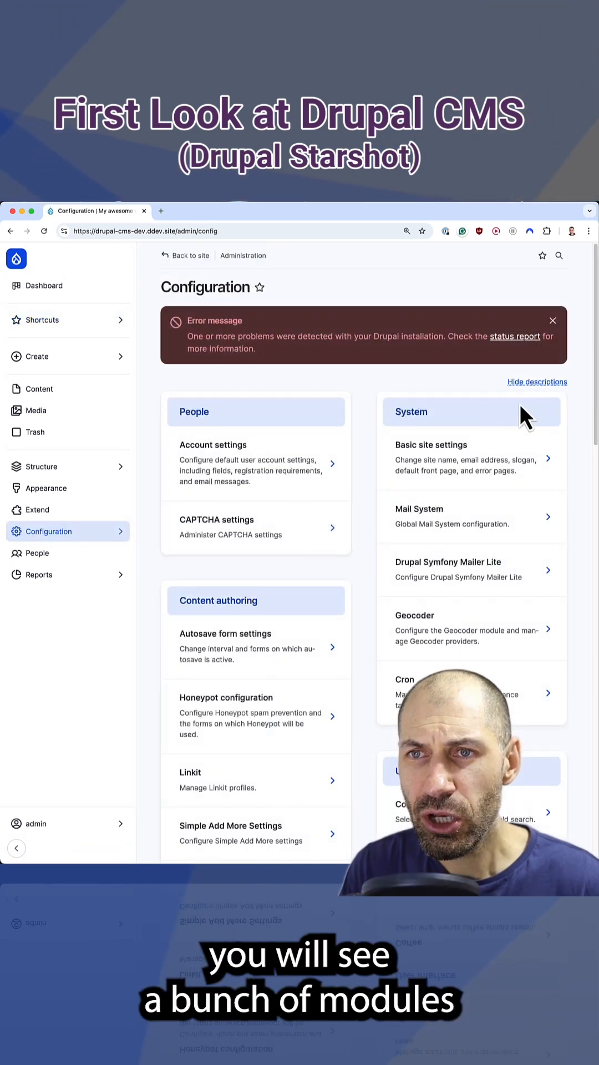
Scroll through the Configuration settings groups such as CAPTCHA, Trash, Metatag and URL redirects.
scroll(down, 3)
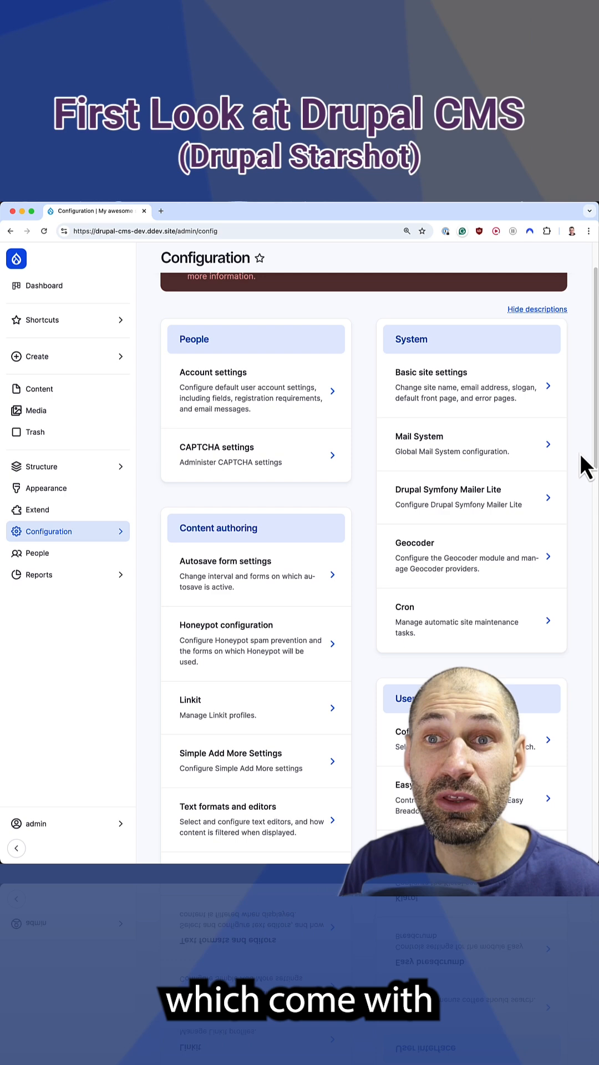
mouse_move(498, 514)
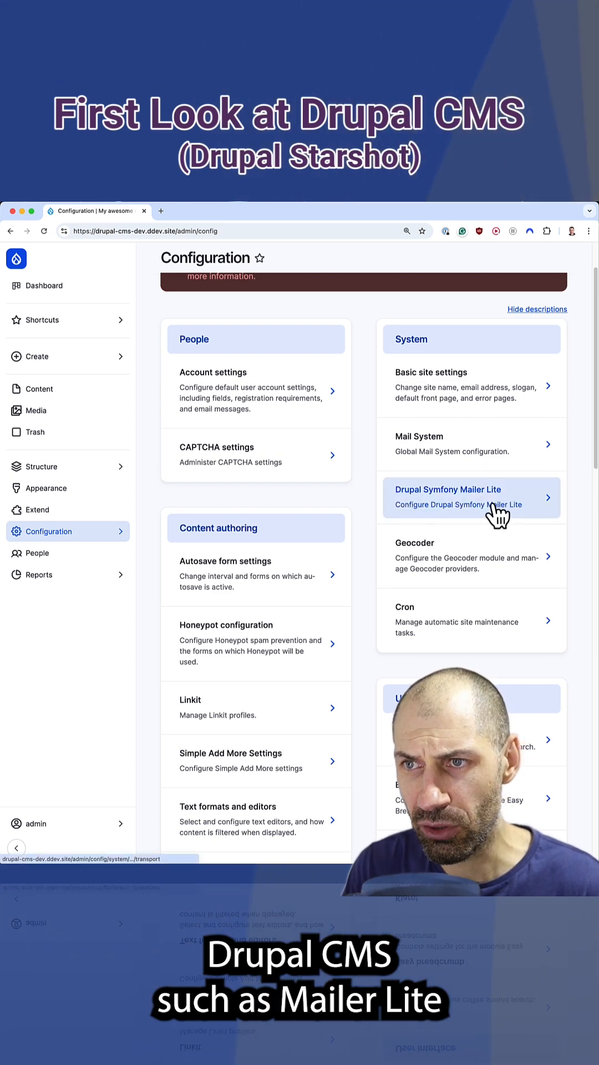
scroll(down, 3)
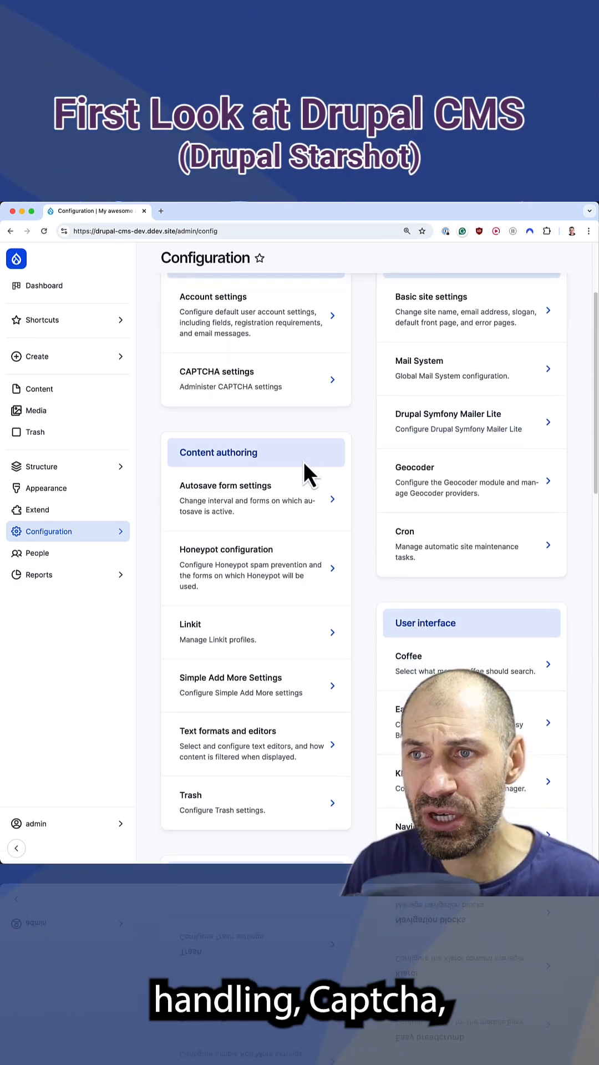
scroll(down, 3)
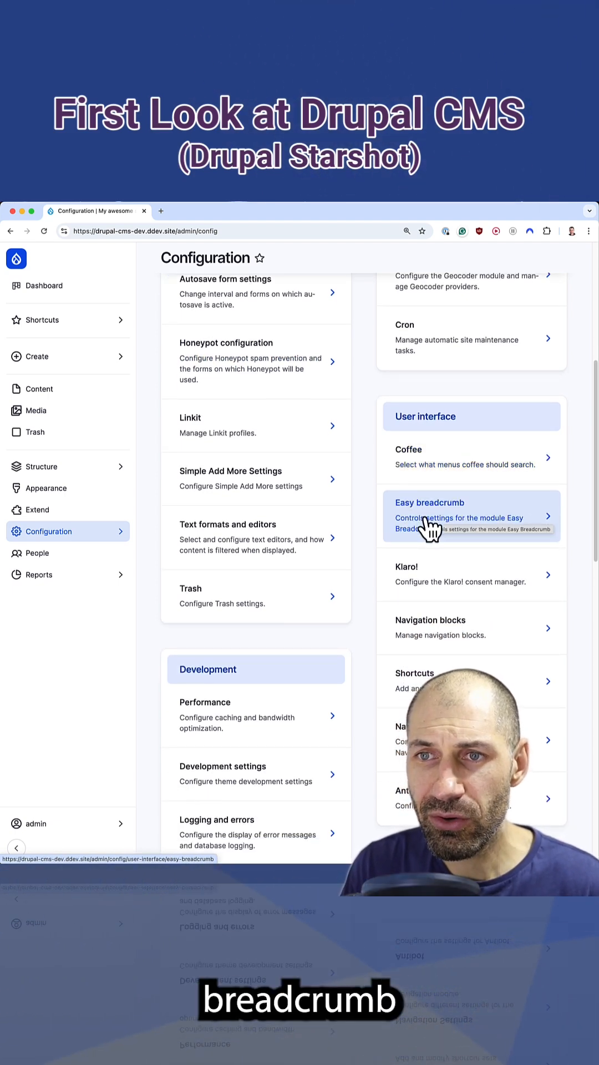
scroll(down, 3)
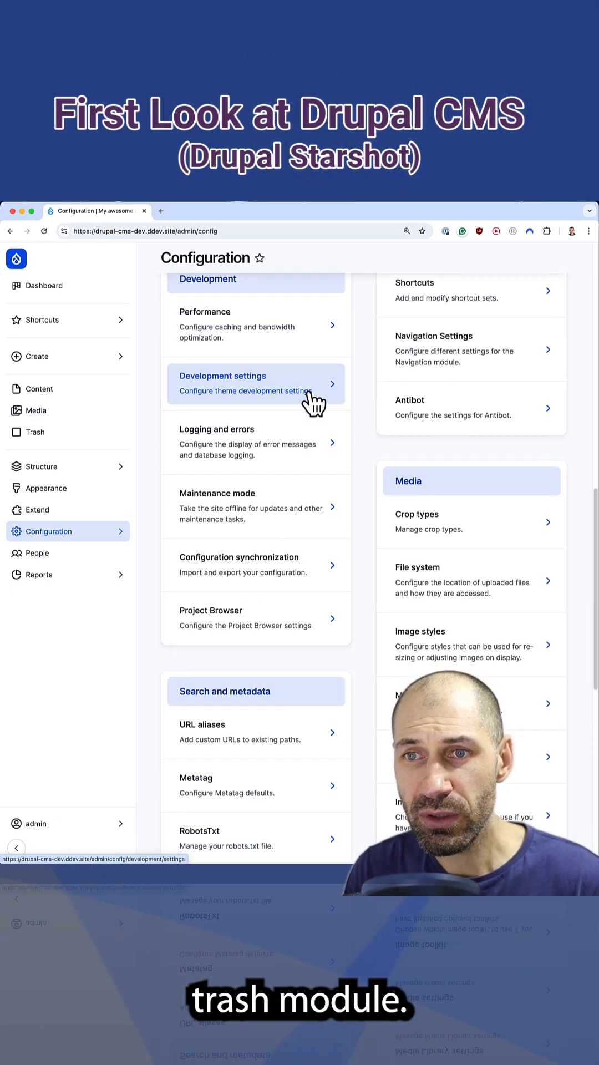
scroll(down, 3)
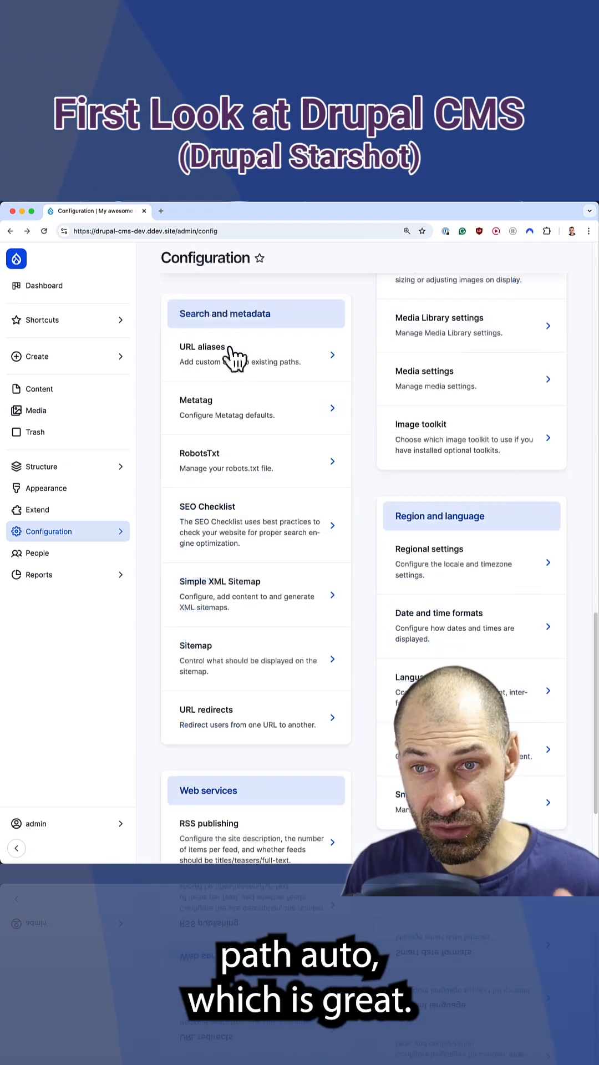
mouse_move(333, 500)
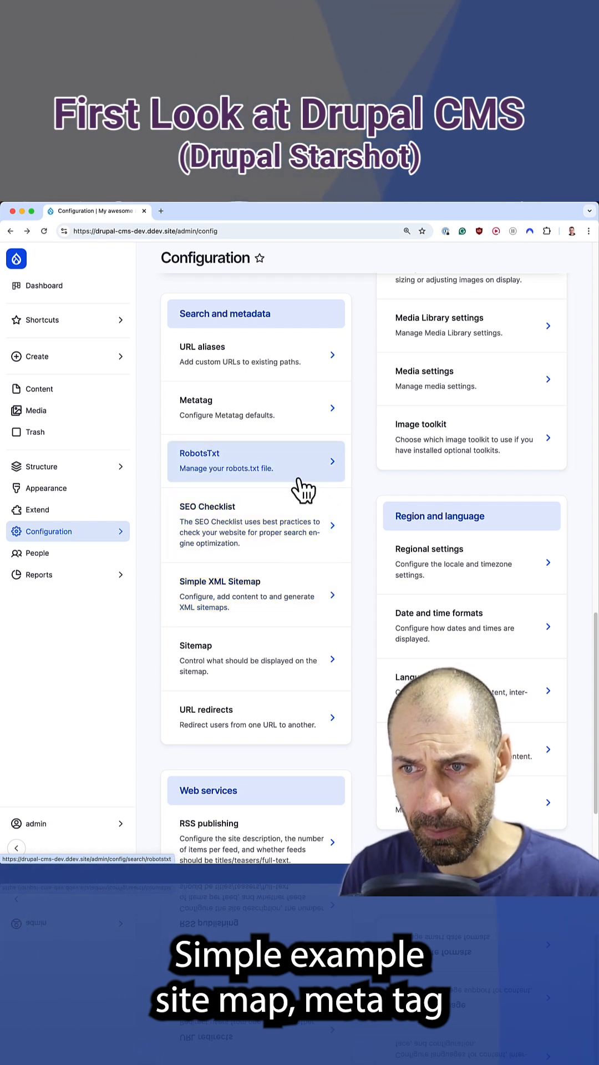
scroll(down, 3)
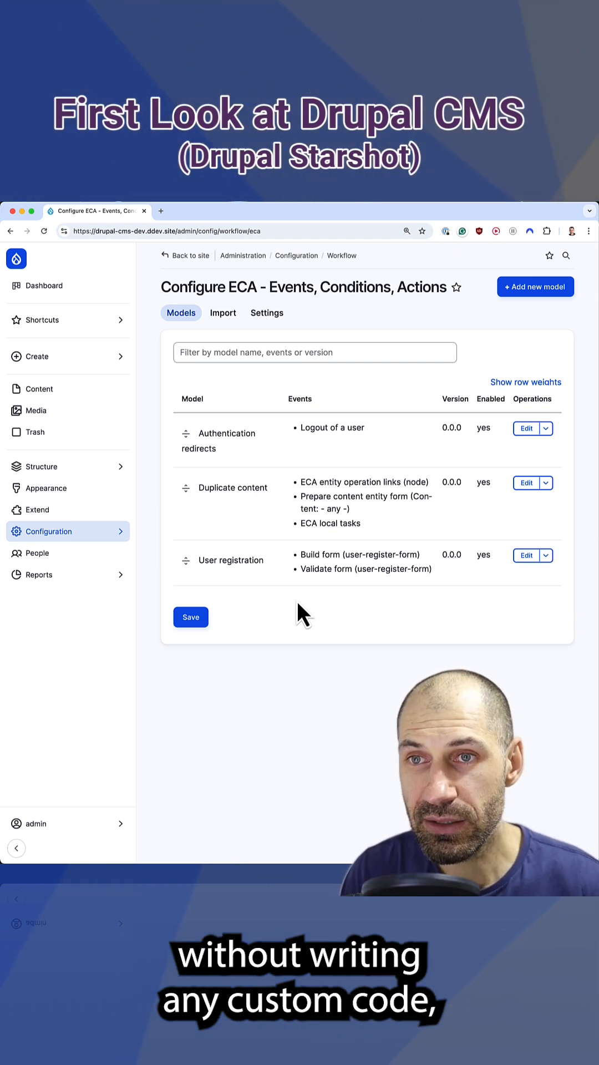
mouse_move(302, 468)
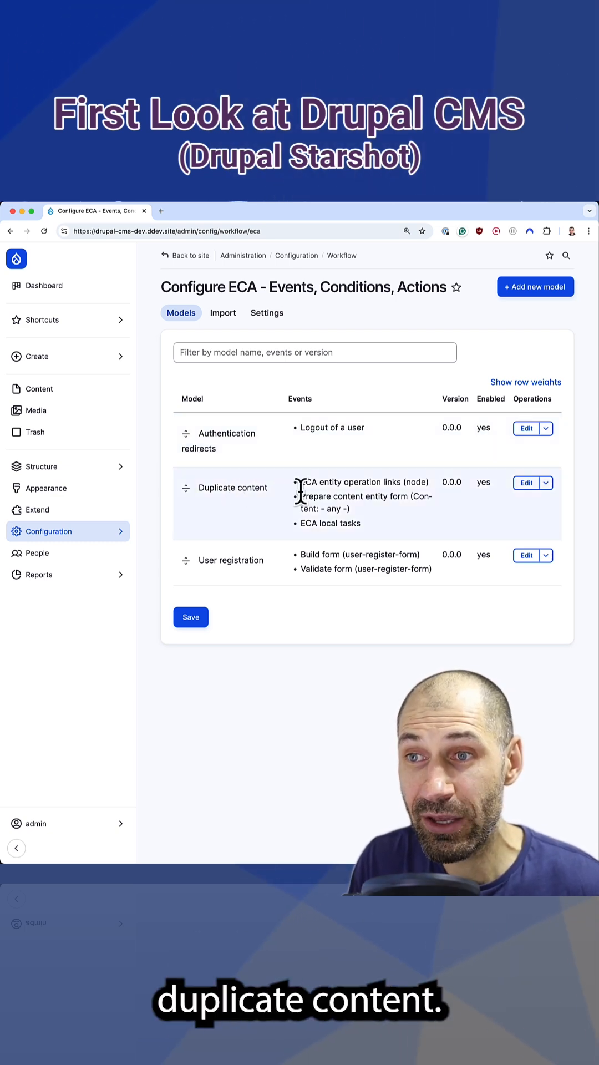
Edit the Duplicate content ECA model to view its event-condition-action diagram.
click(526, 482)
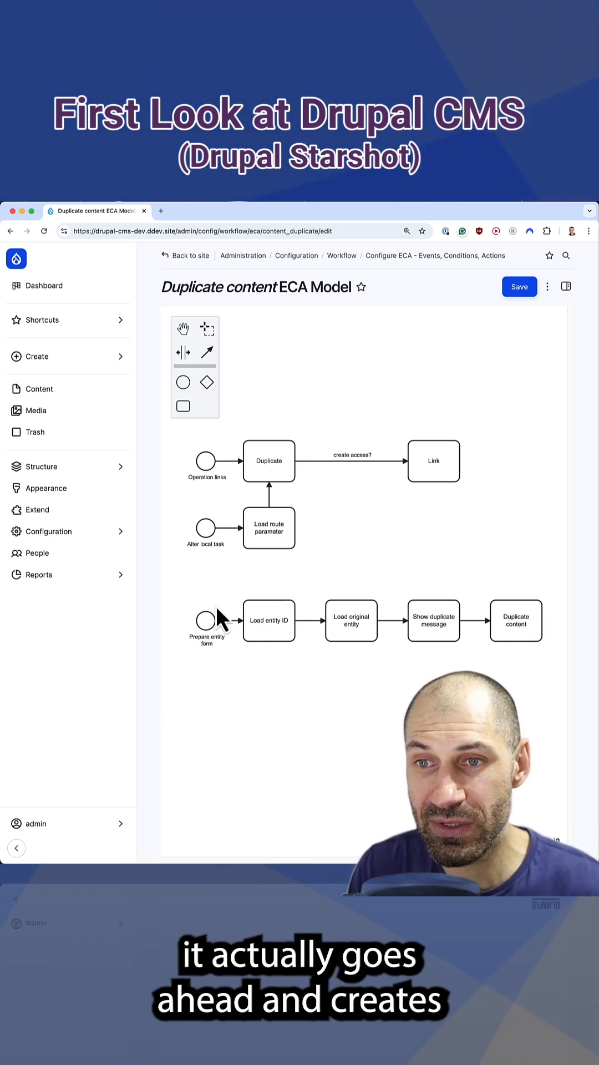
mouse_move(272, 703)
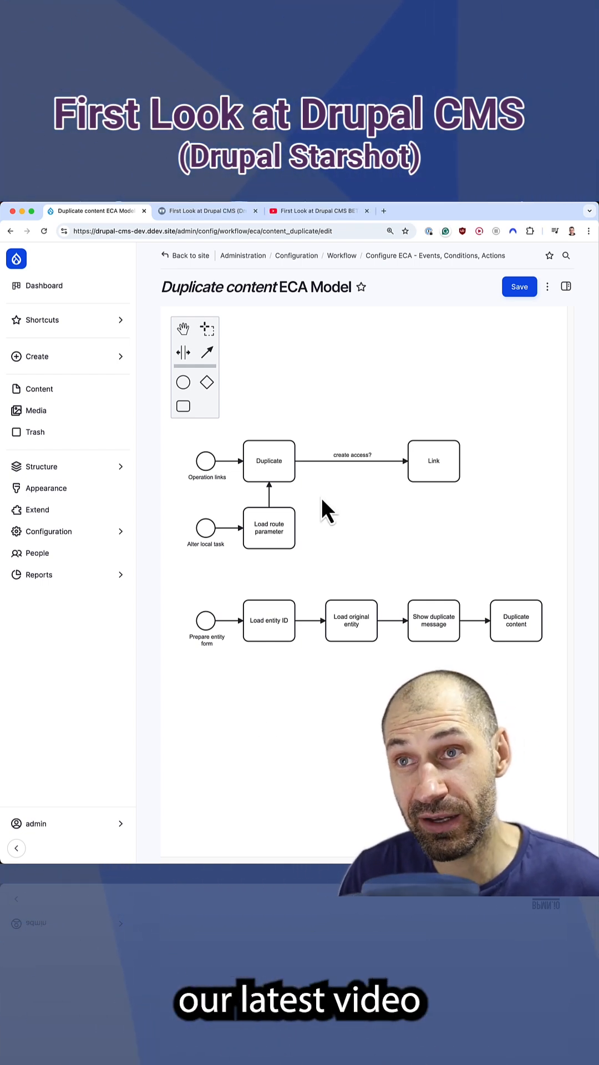
Glance at the Drupal CMS BETA livestream on YouTube, then return to the WebWash First Look article.
click(320, 211)
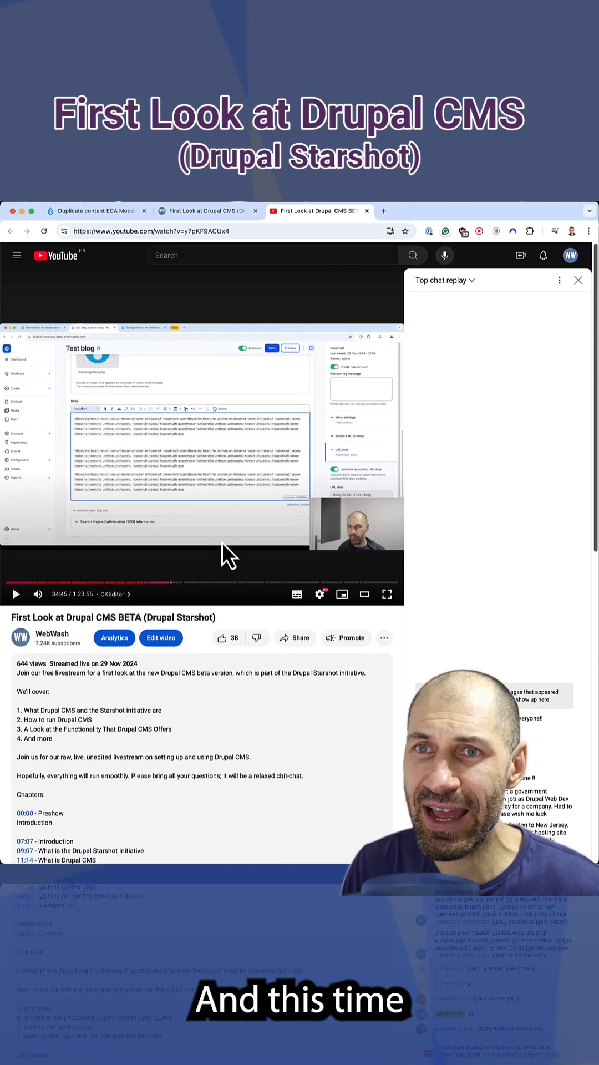
click(208, 211)
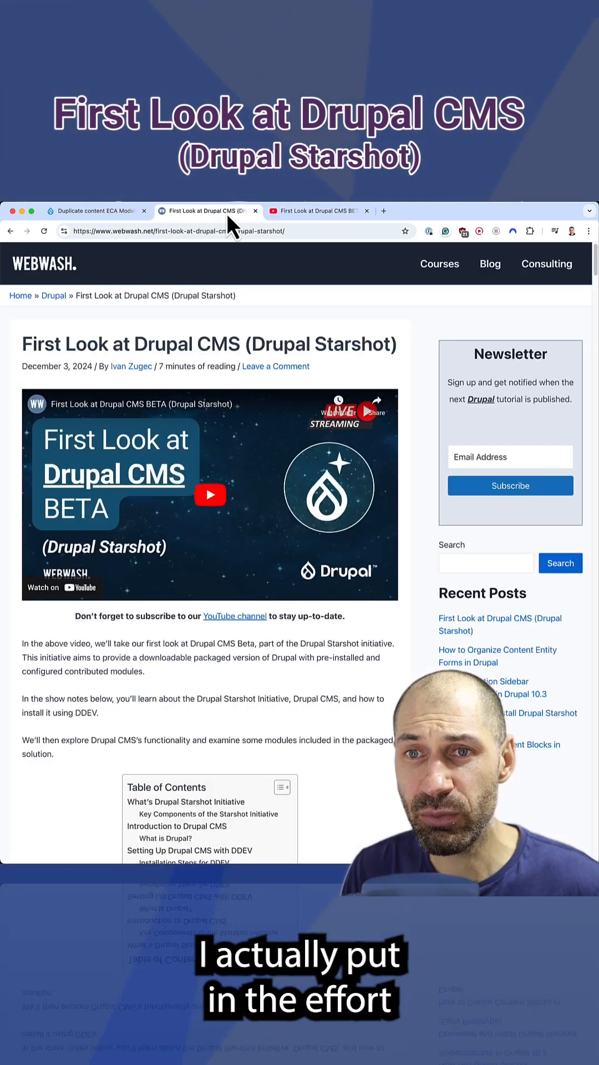